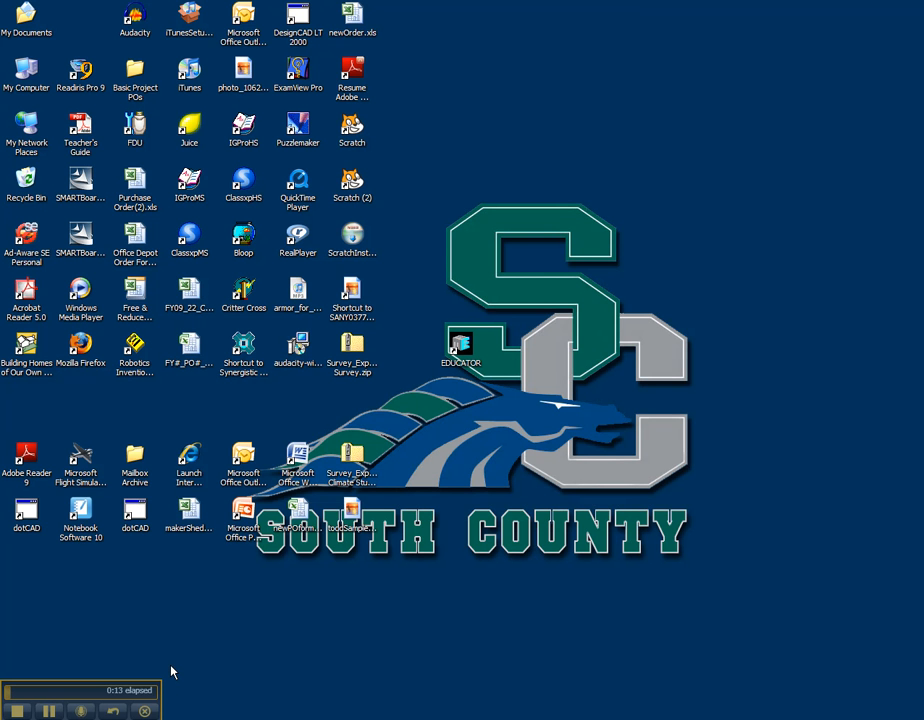
mouse_move(264, 610)
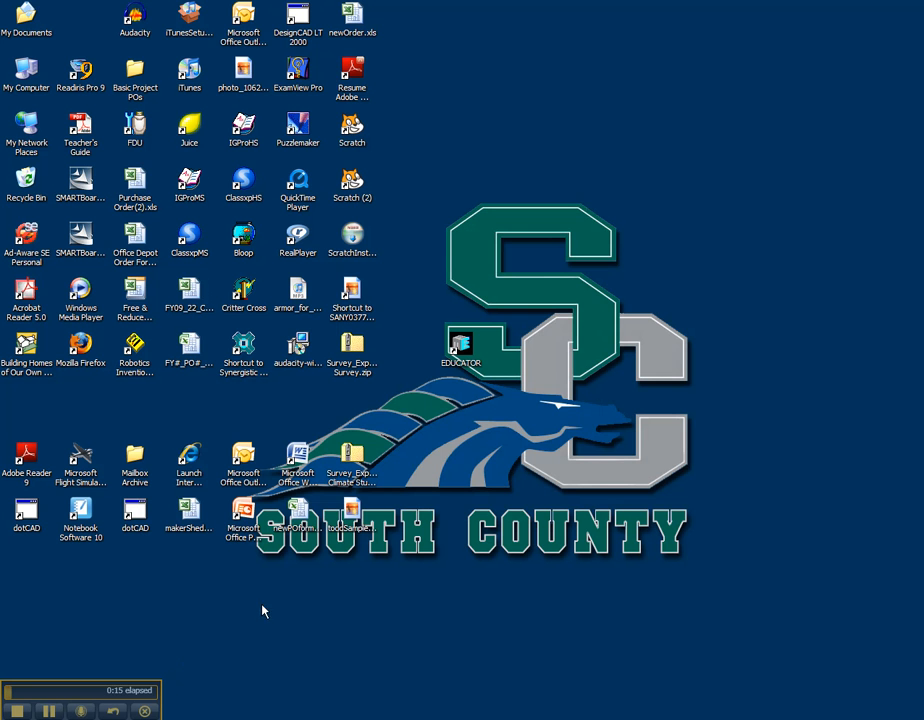
mouse_move(444, 390)
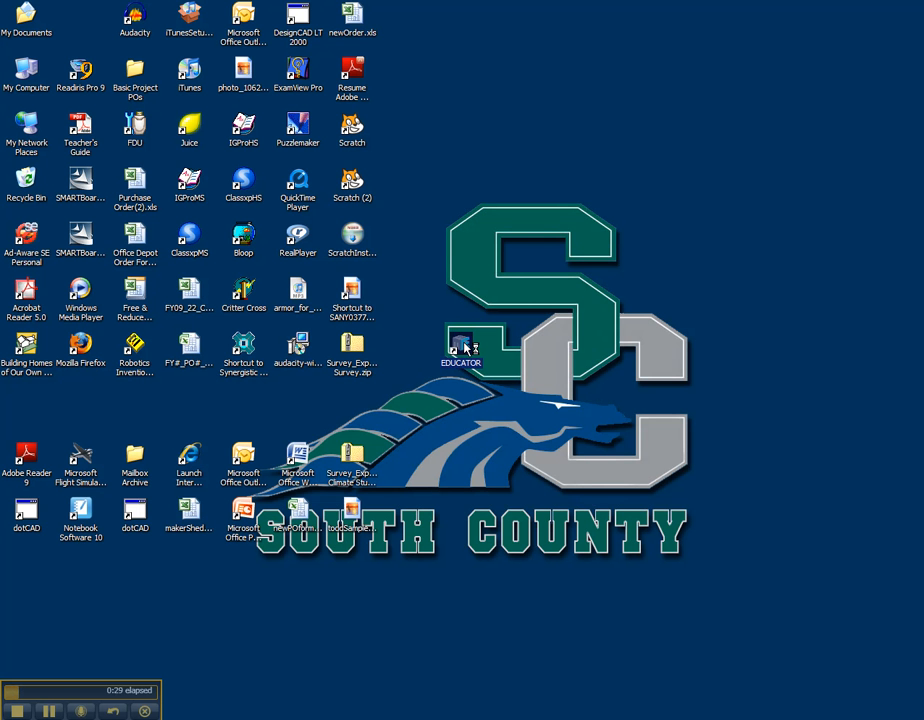
mouse_move(464, 348)
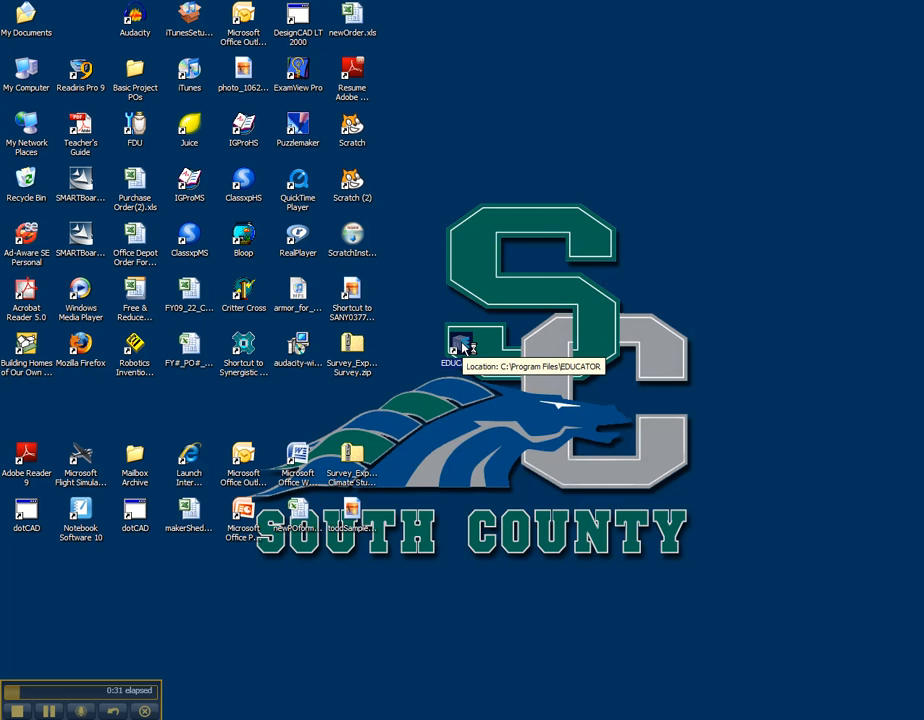
Launch Educator from the desktop and create a new blank Sheet 1
double_click(468, 348)
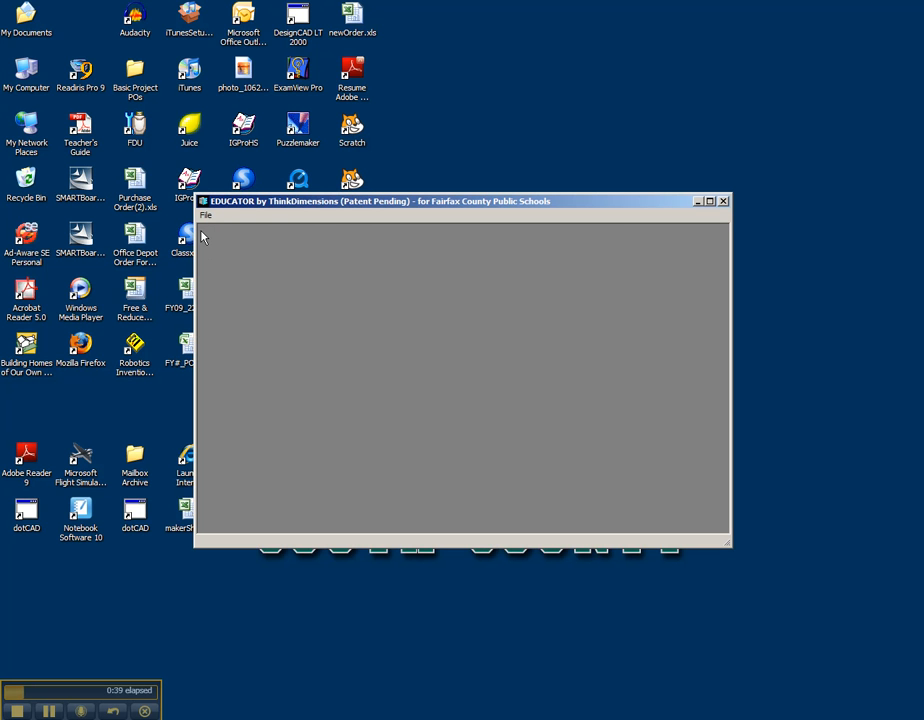
click(204, 216)
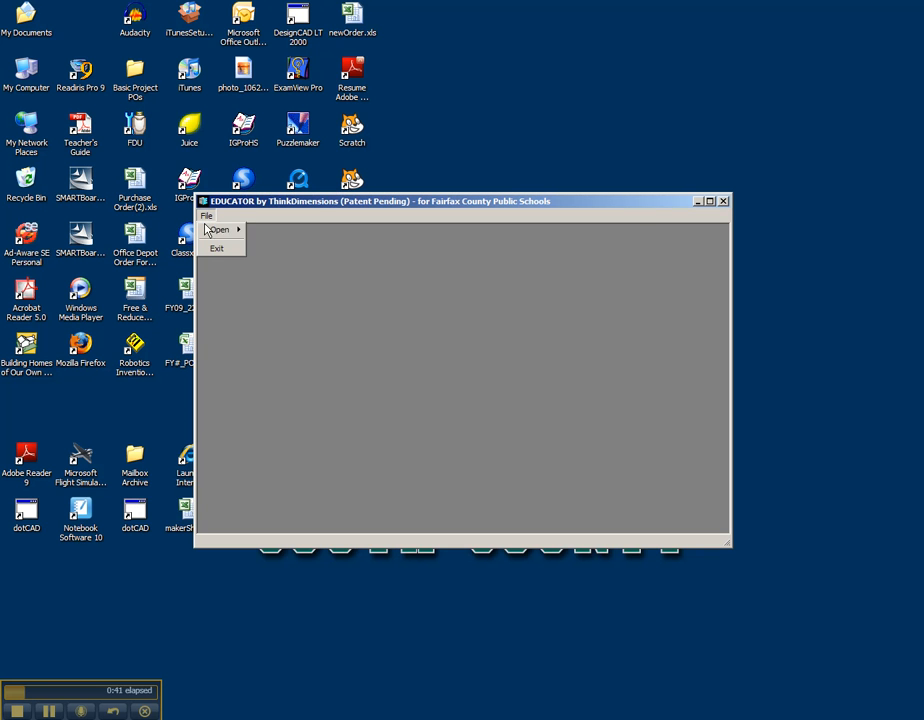
mouse_move(220, 228)
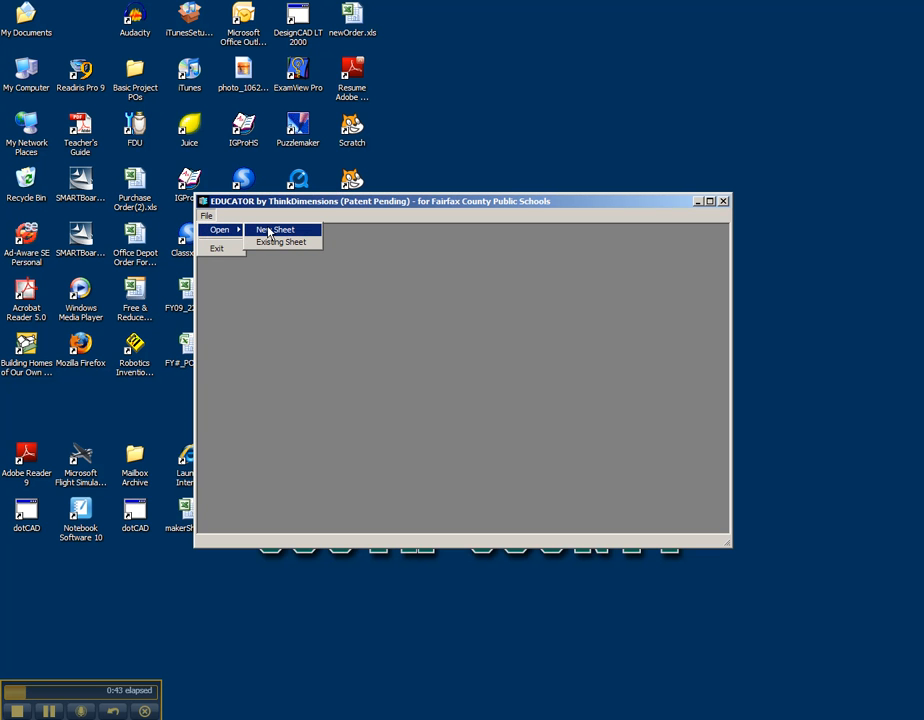
click(276, 230)
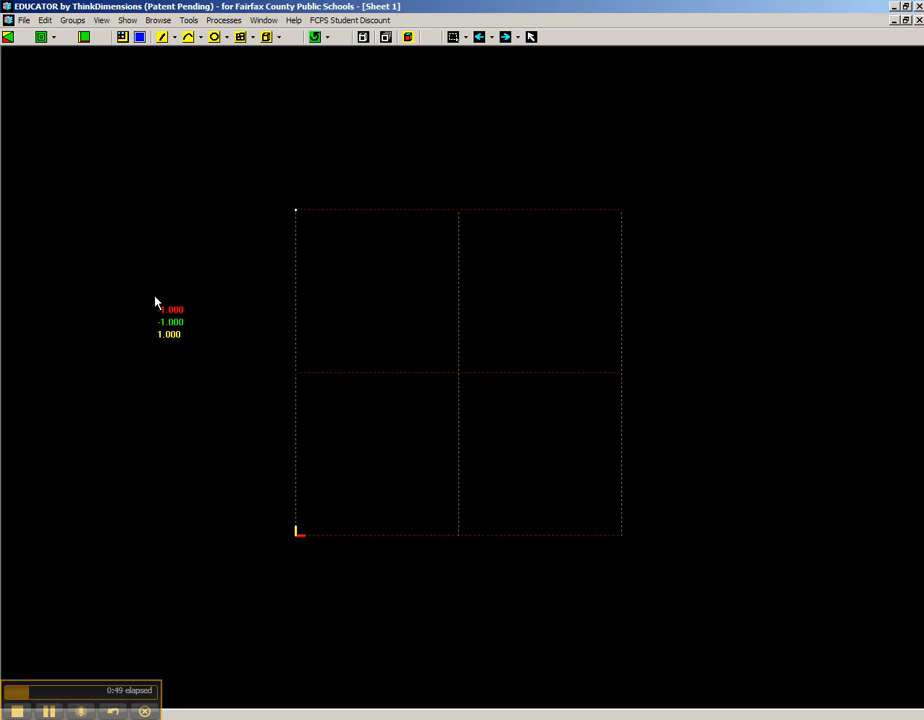
mouse_move(638, 464)
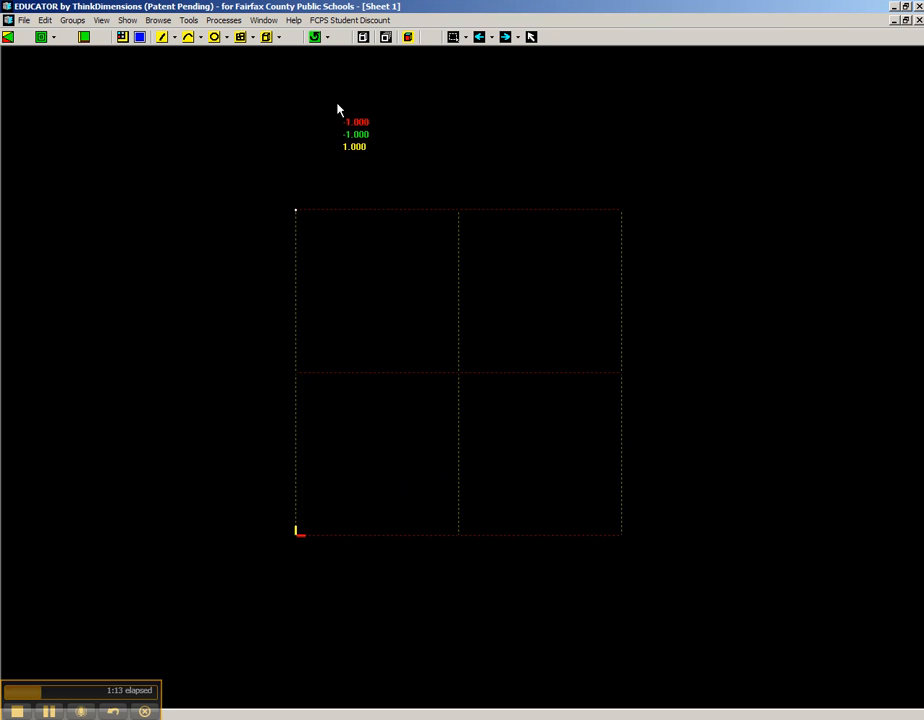
mouse_move(316, 36)
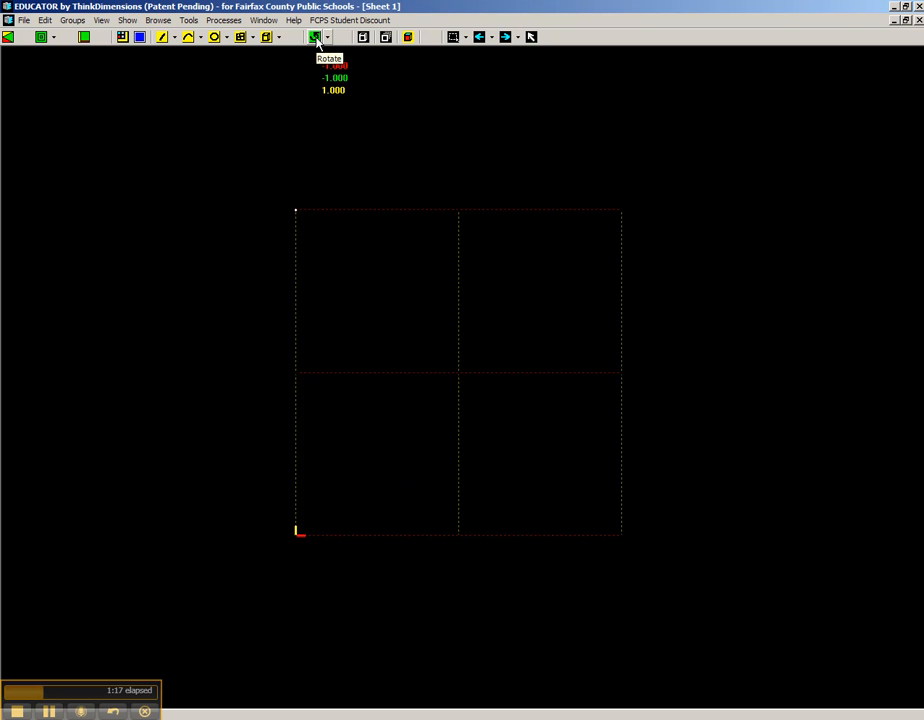
mouse_move(276, 140)
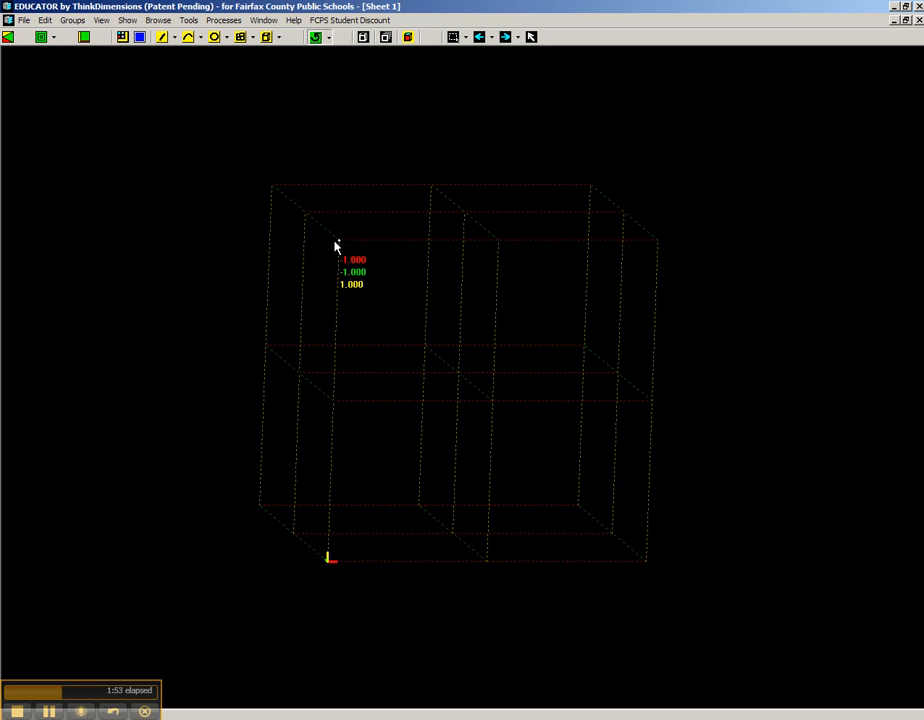
mouse_move(632, 252)
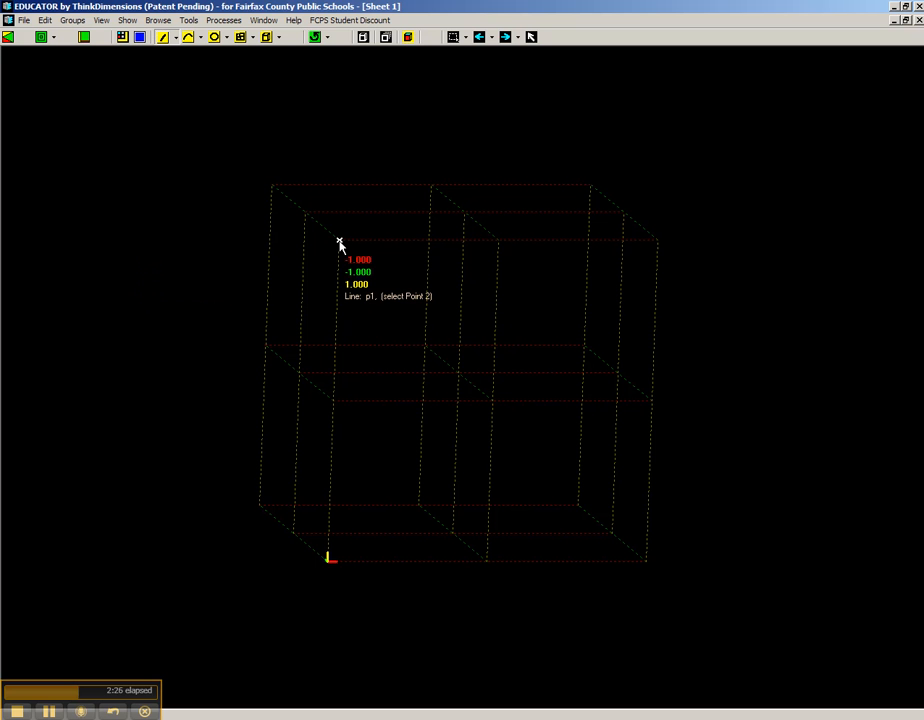
mouse_move(356, 248)
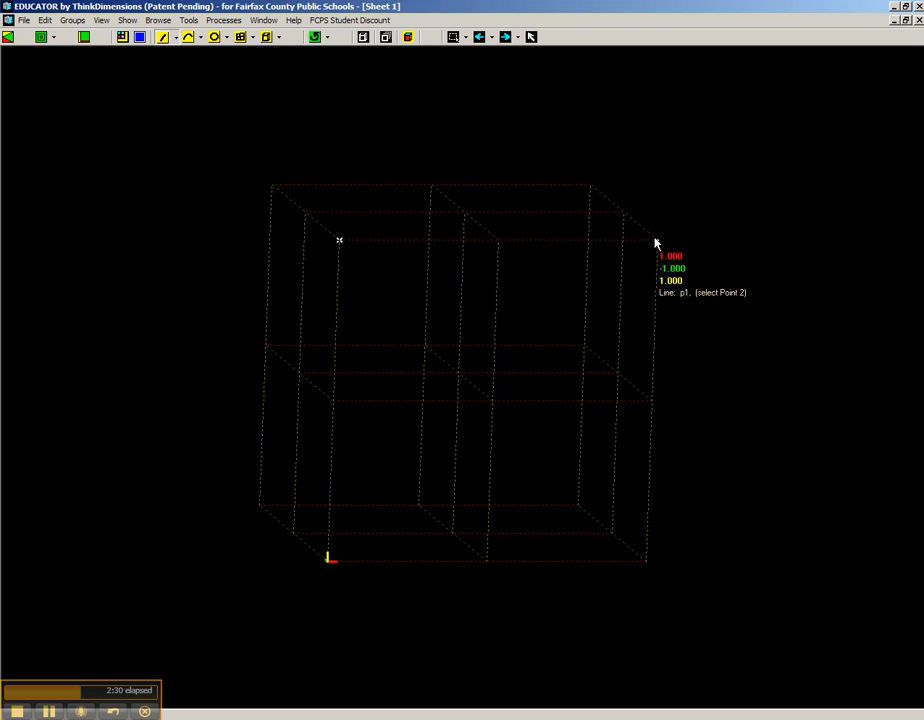
Draw orange edge lines between the box's top-right and top corners
click(656, 244)
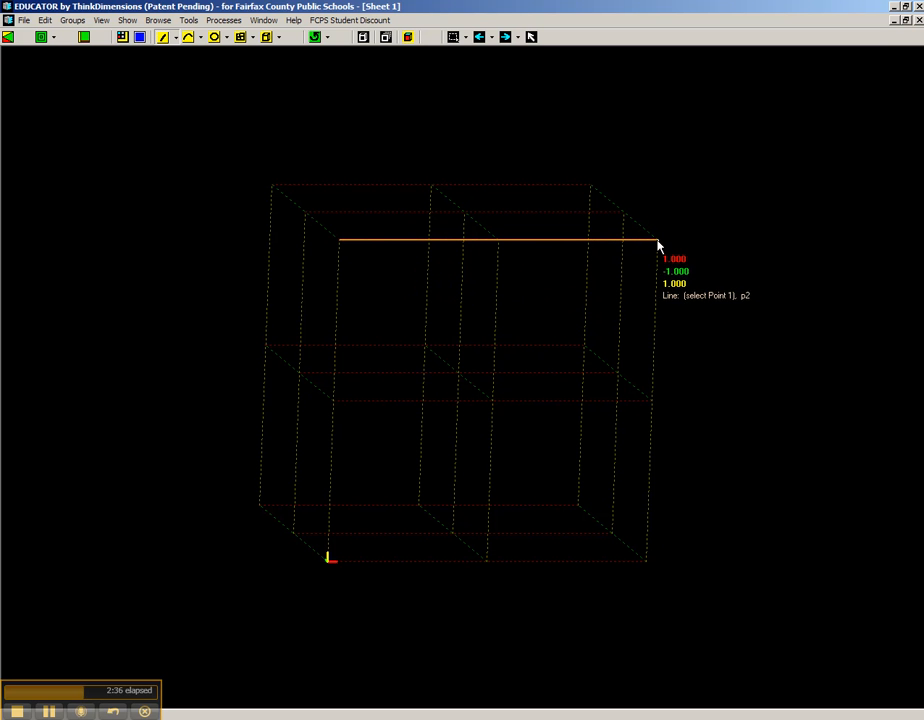
click(660, 244)
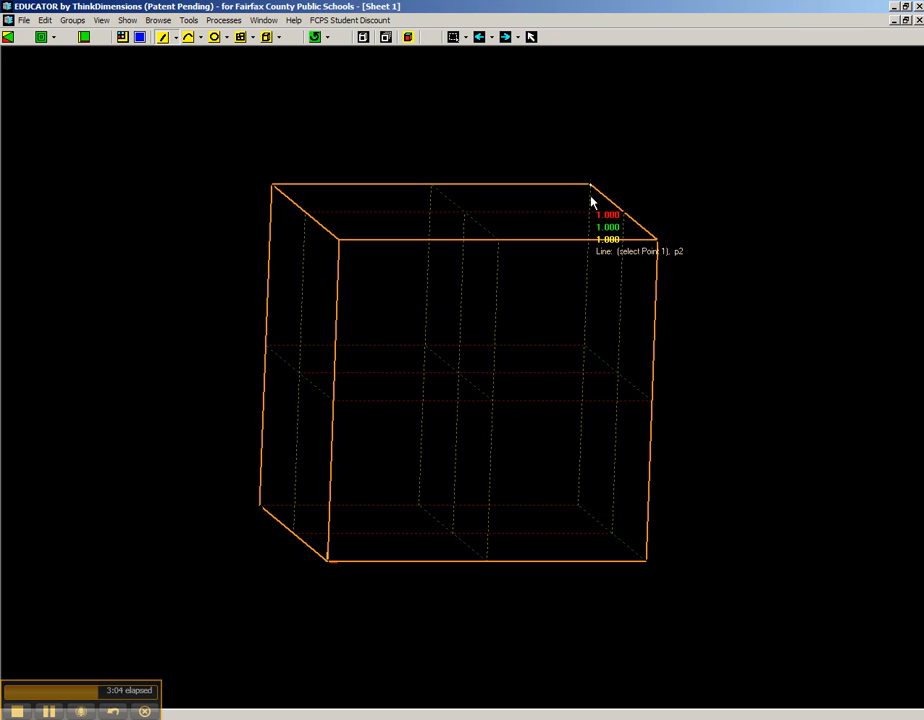
click(590, 188)
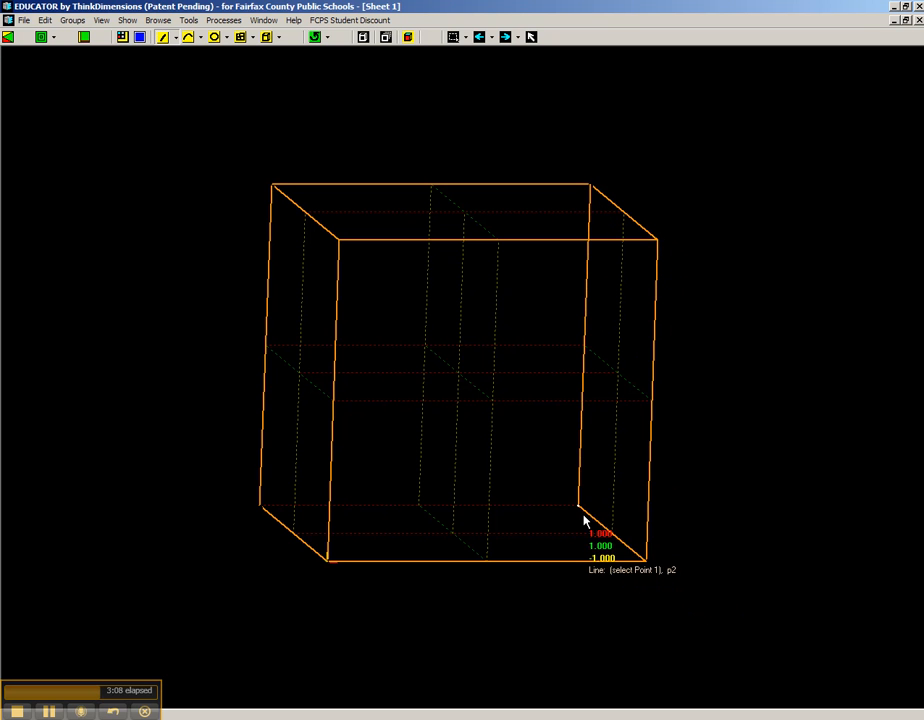
mouse_move(256, 508)
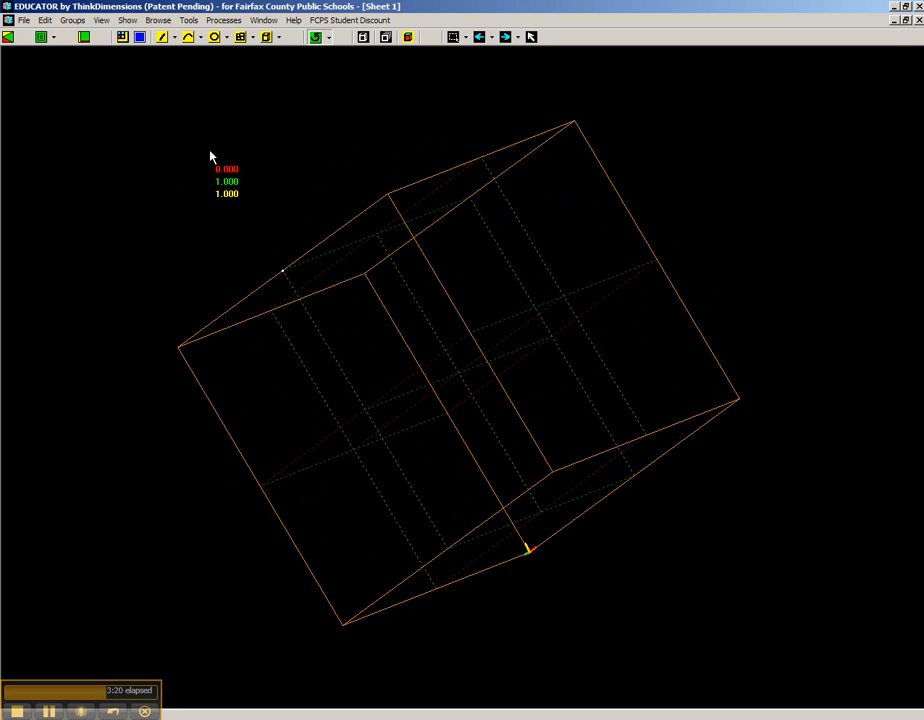
mouse_move(380, 424)
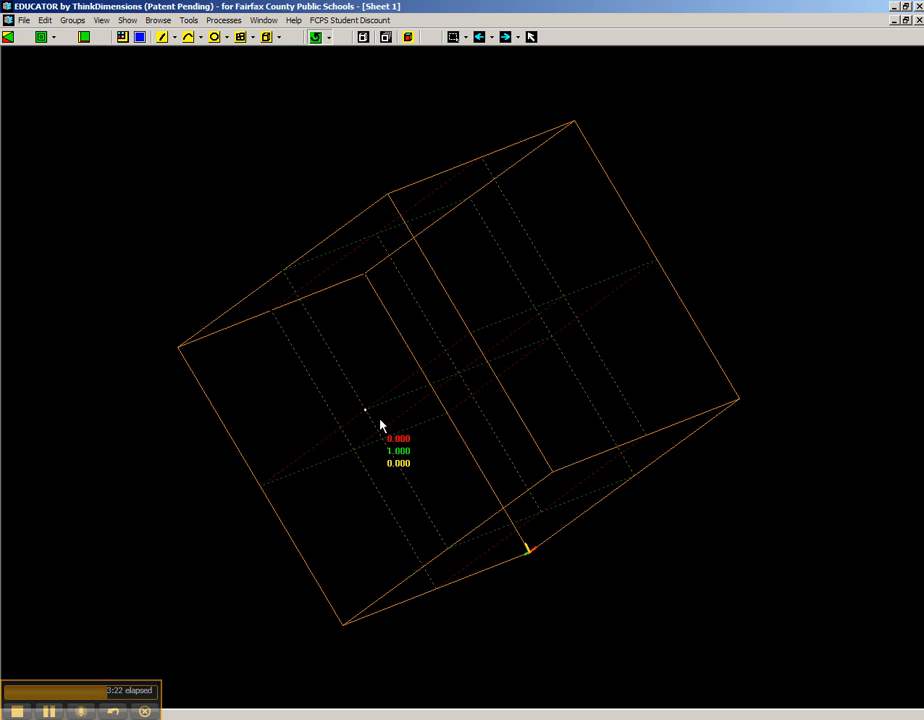
Orbit the orange wireframe cube to an angled view showing its depth
drag(380, 424, 270, 388)
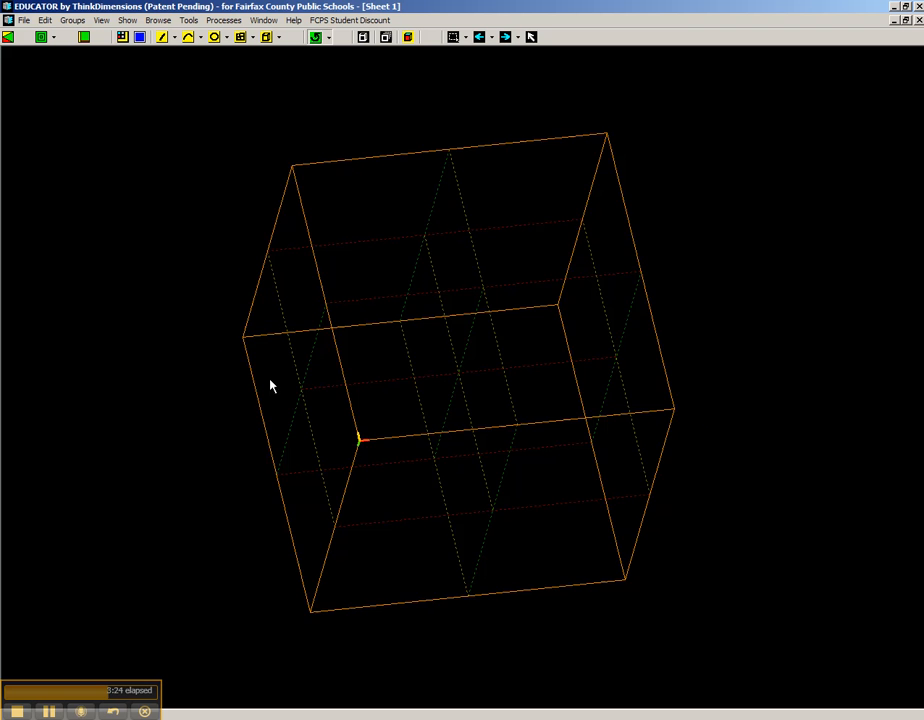